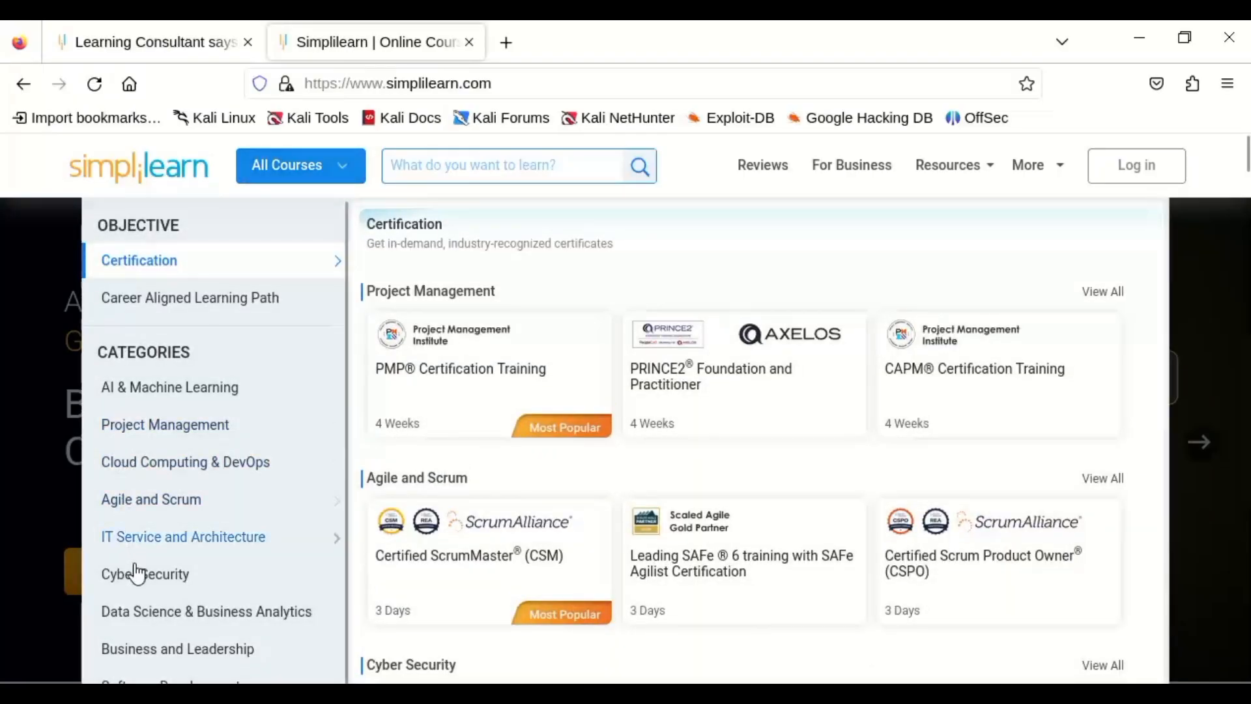
Reach the Post Graduate Program in Cyber Security page via the Cyber Security category.
left_click(145, 575)
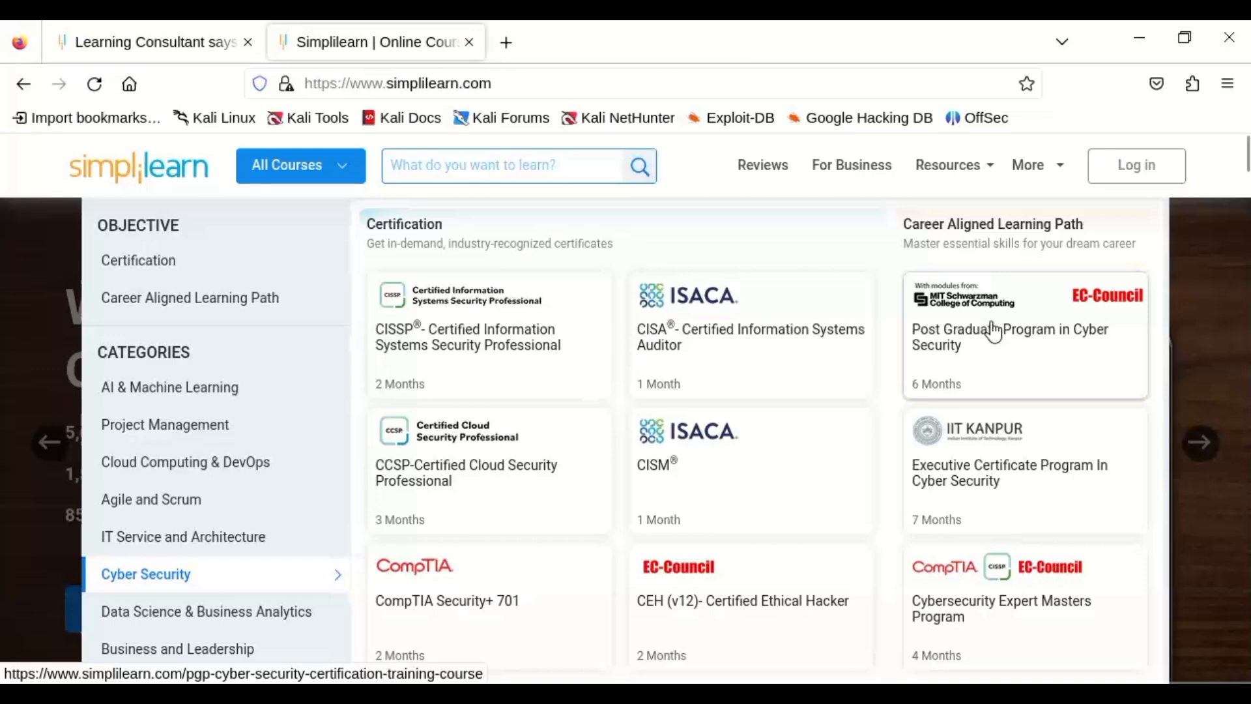
left_click(995, 336)
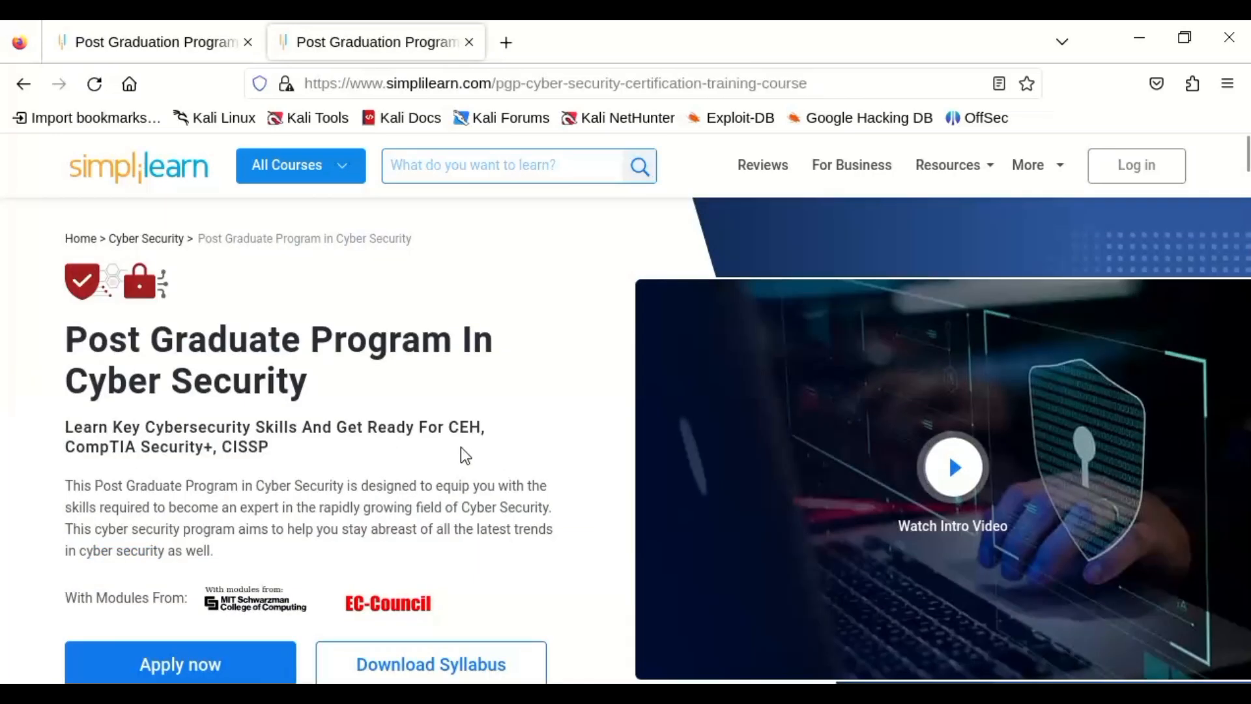
Move down the program page past Why Join this Program and reviews toward the certificates.
double_click(105, 339)
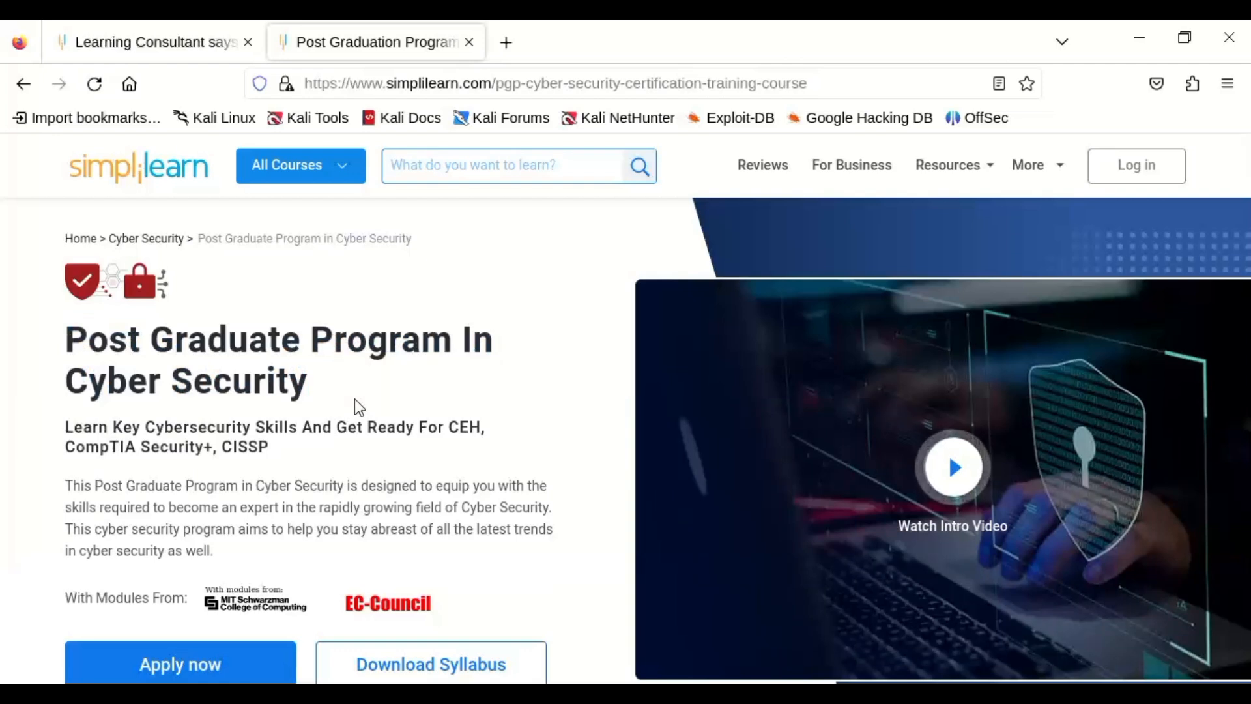
mouse_move(322, 511)
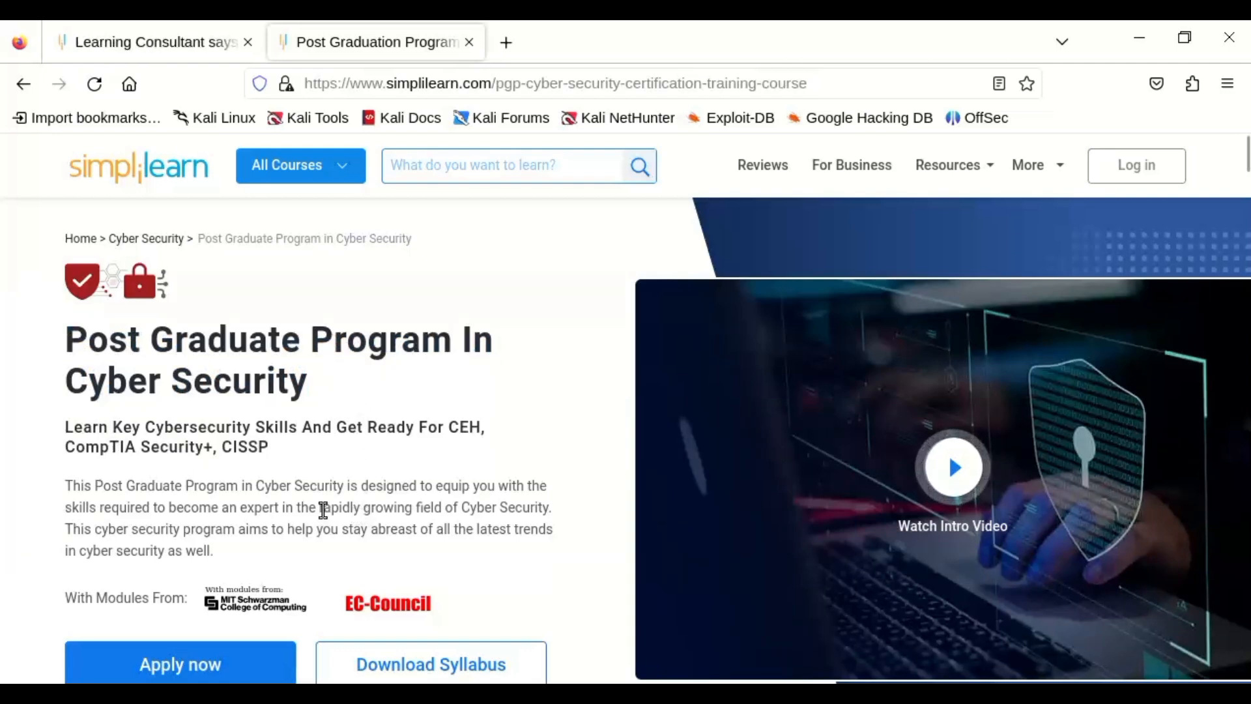
left_click_drag(323, 507, 550, 507)
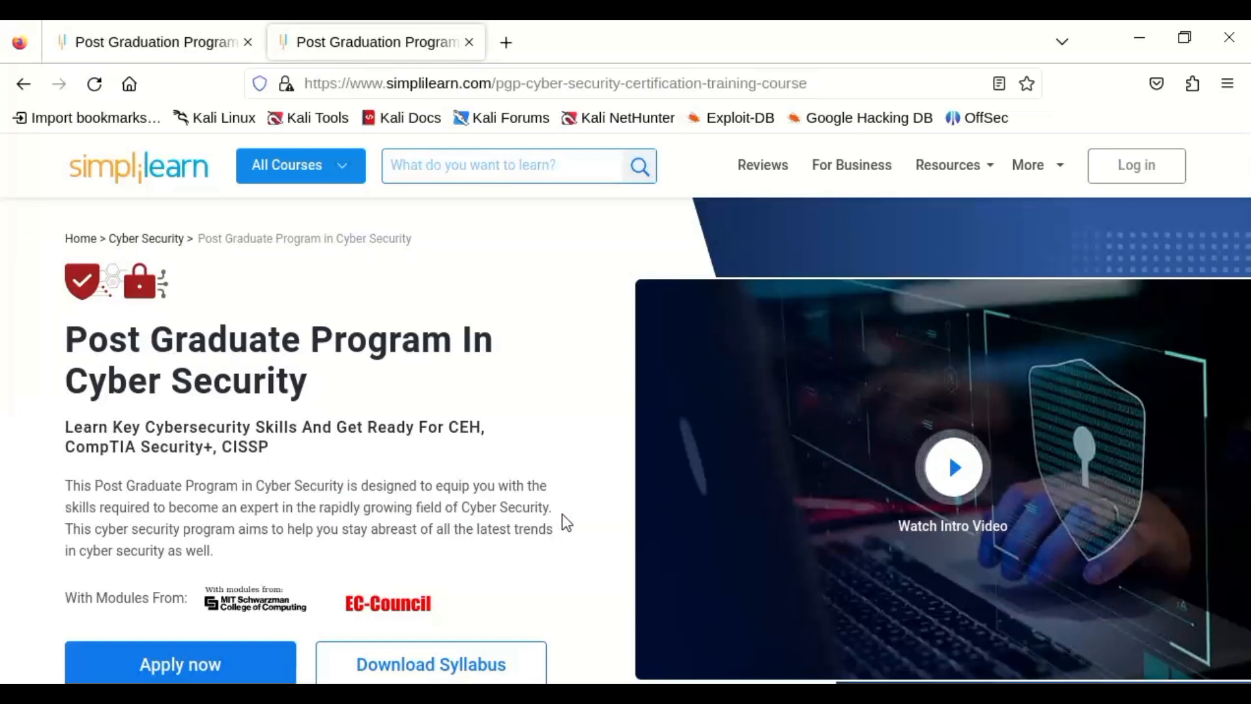
scroll("down", 3)
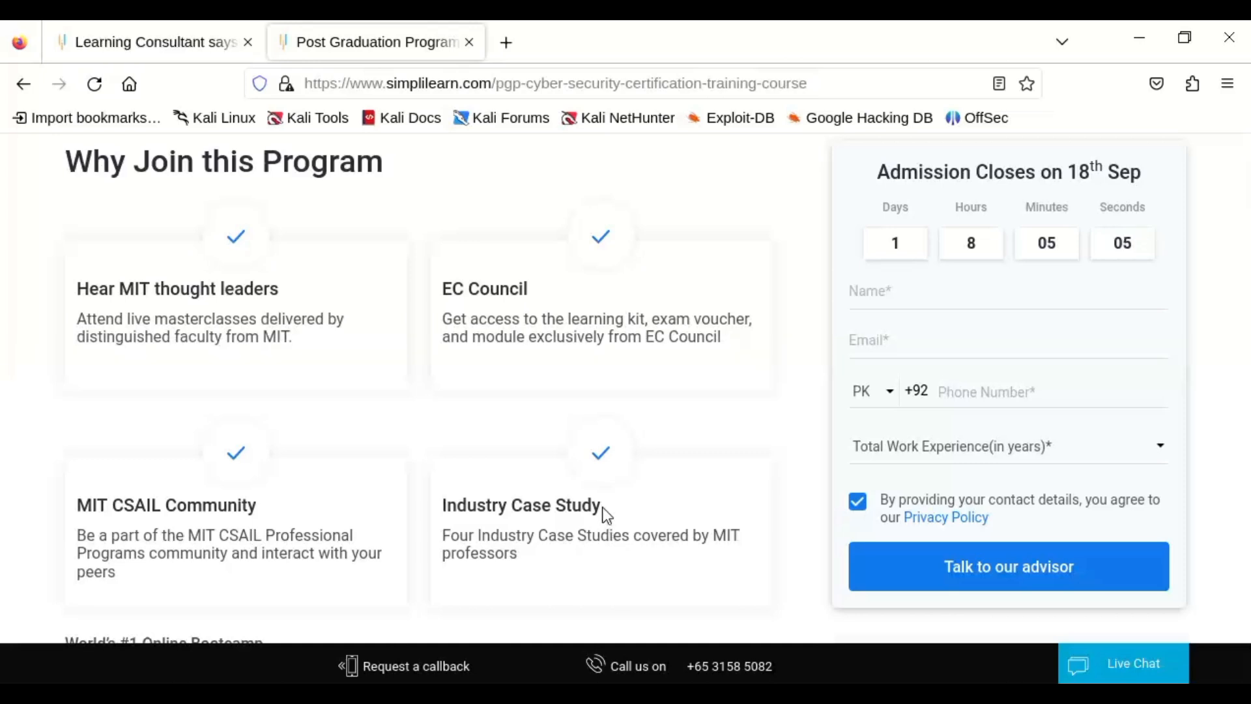
scroll("down", 3)
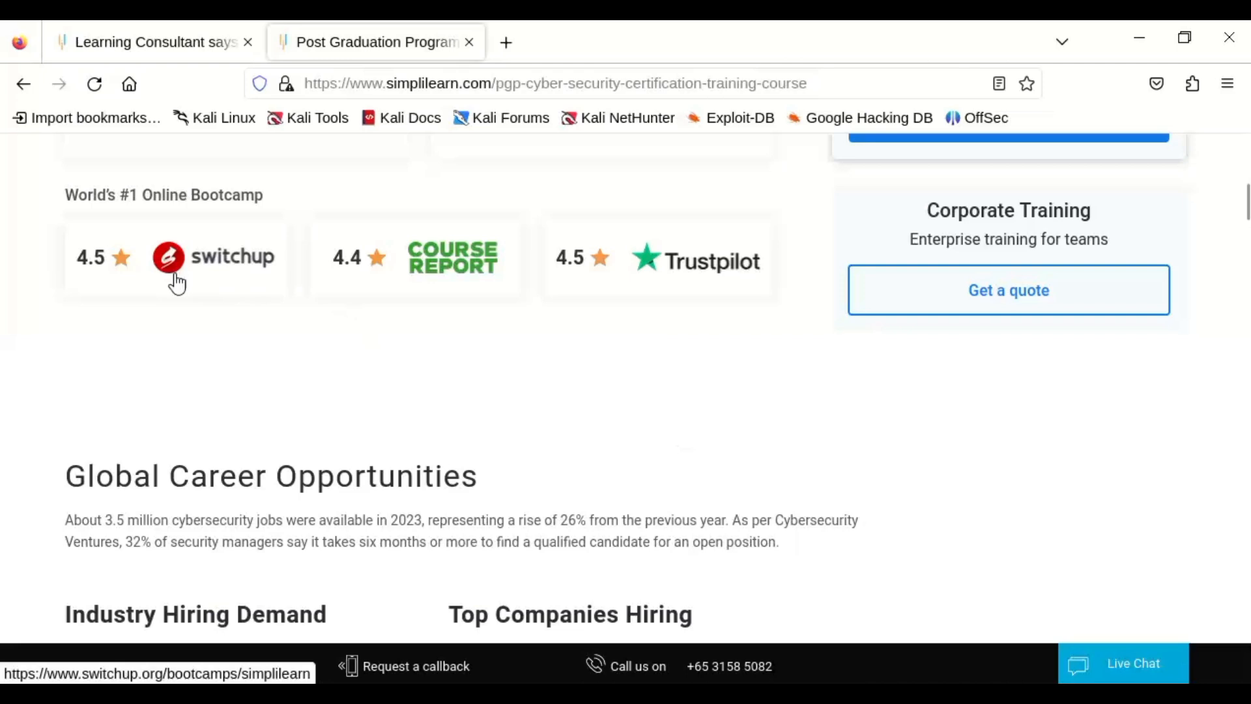
mouse_move(385, 274)
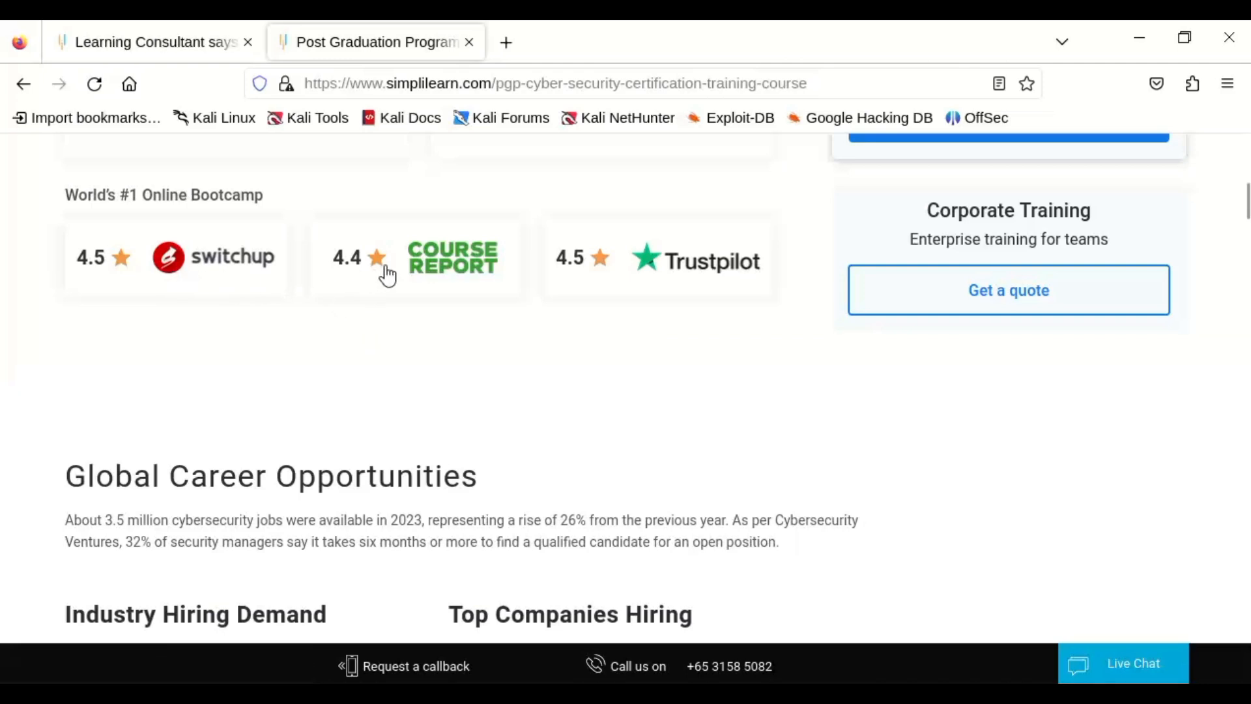
mouse_move(385, 273)
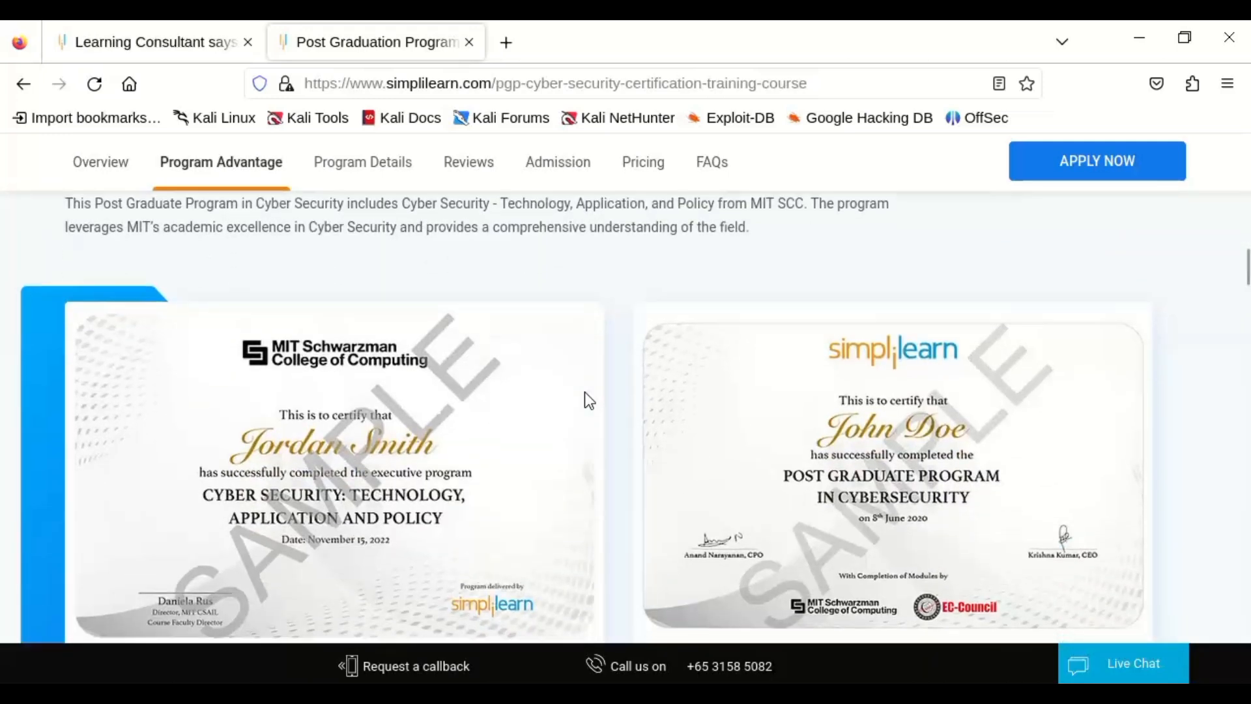
Review skills covered, then eligibility and the $2,549 fee, highlighting the prior work experience criterion.
left_click(362, 162)
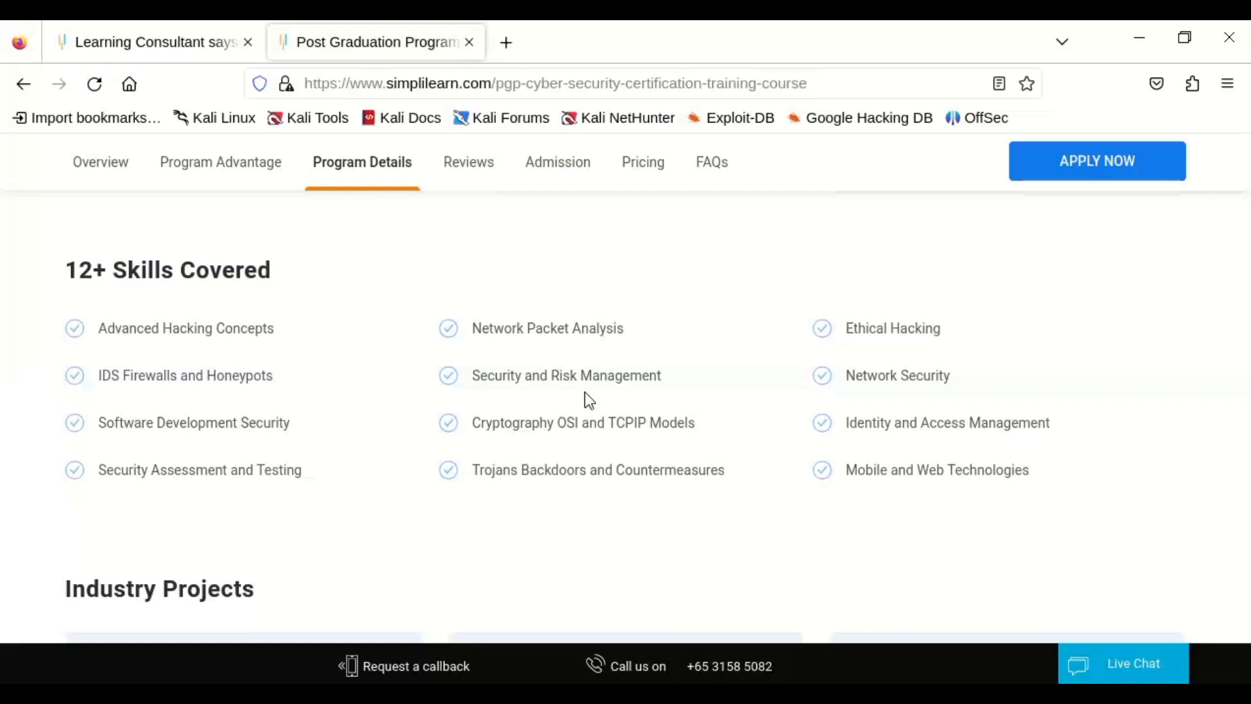
left_click(558, 162)
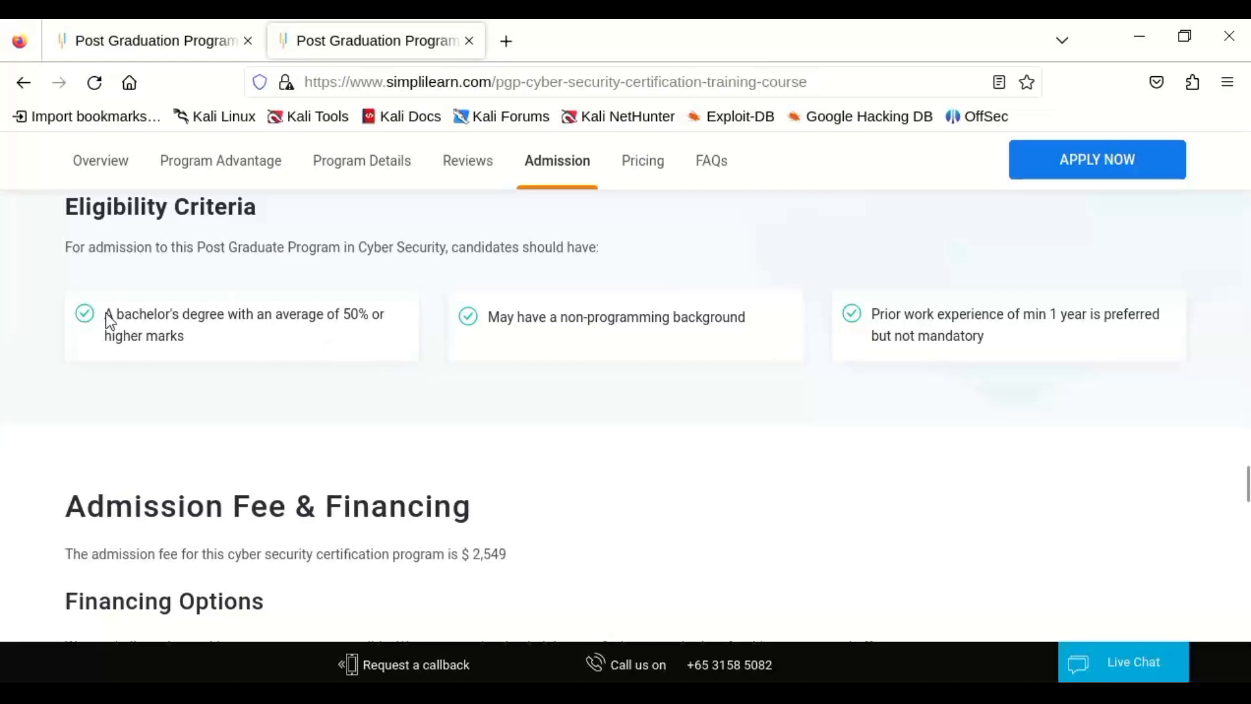
mouse_move(873, 321)
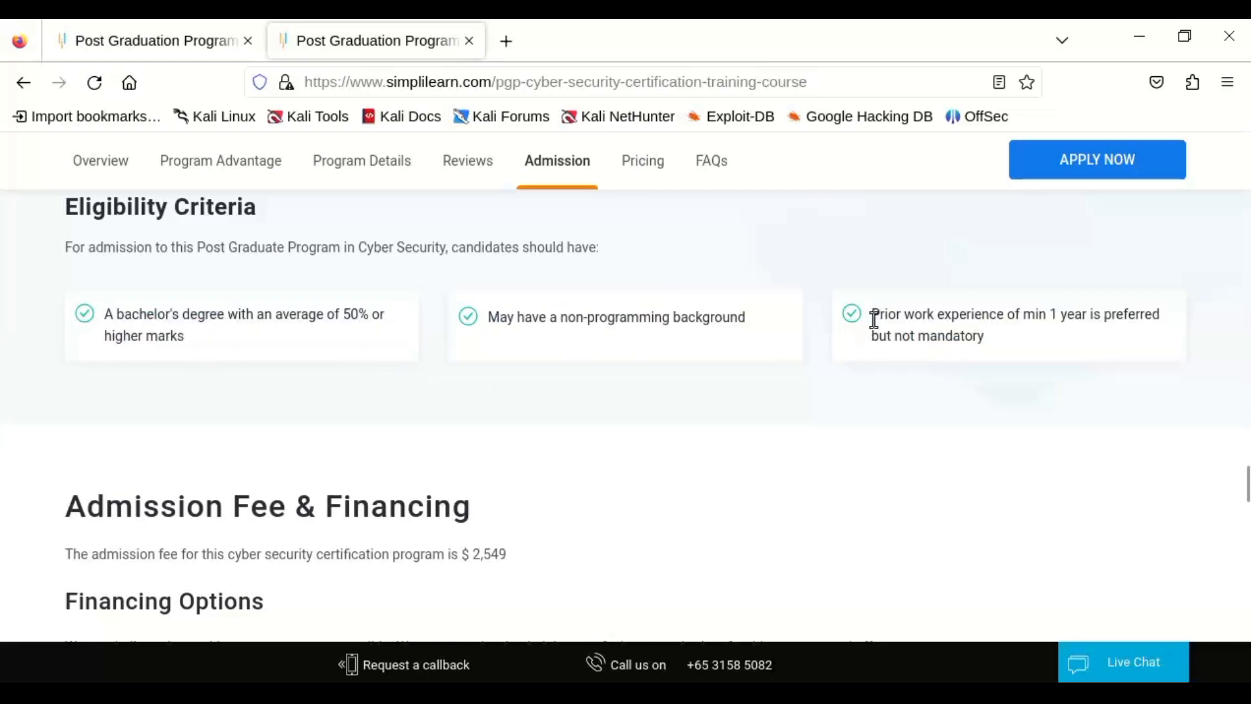
left_click_drag(872, 314, 986, 336)
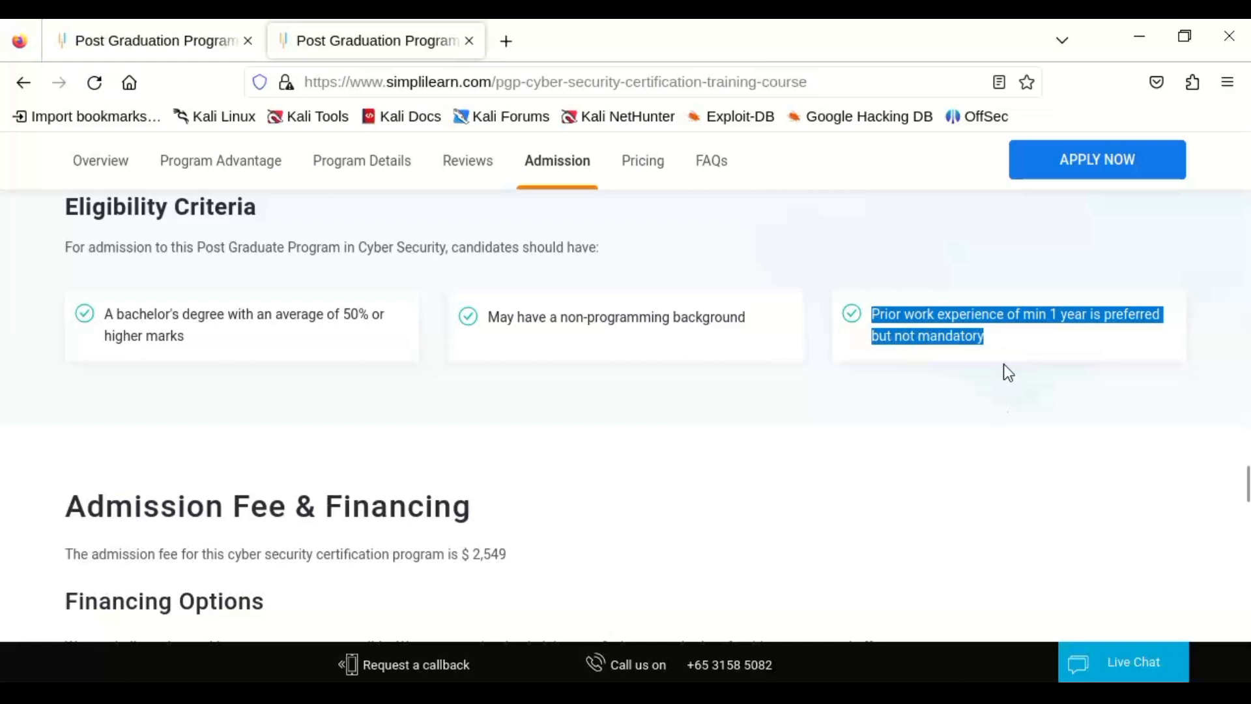
left_click(975, 440)
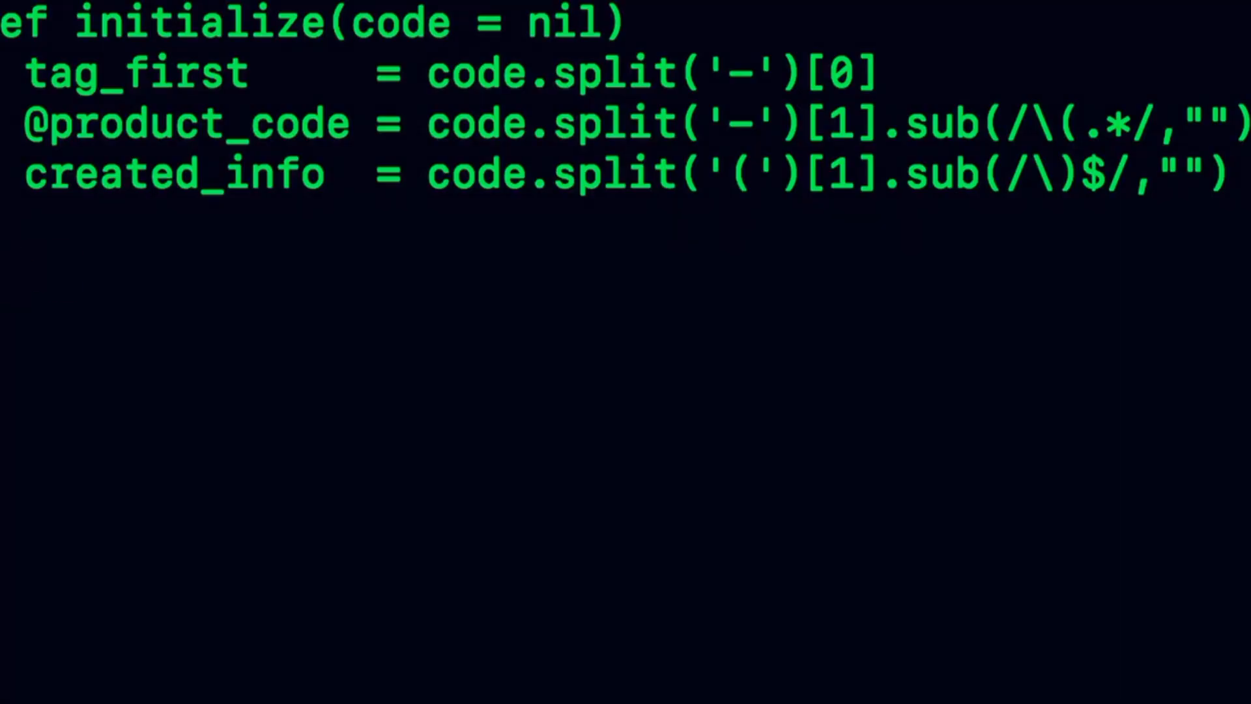
Add set_group_type(tag_first) and set_of_type(tag_first) calls to the initialize method.
type("set_gra")
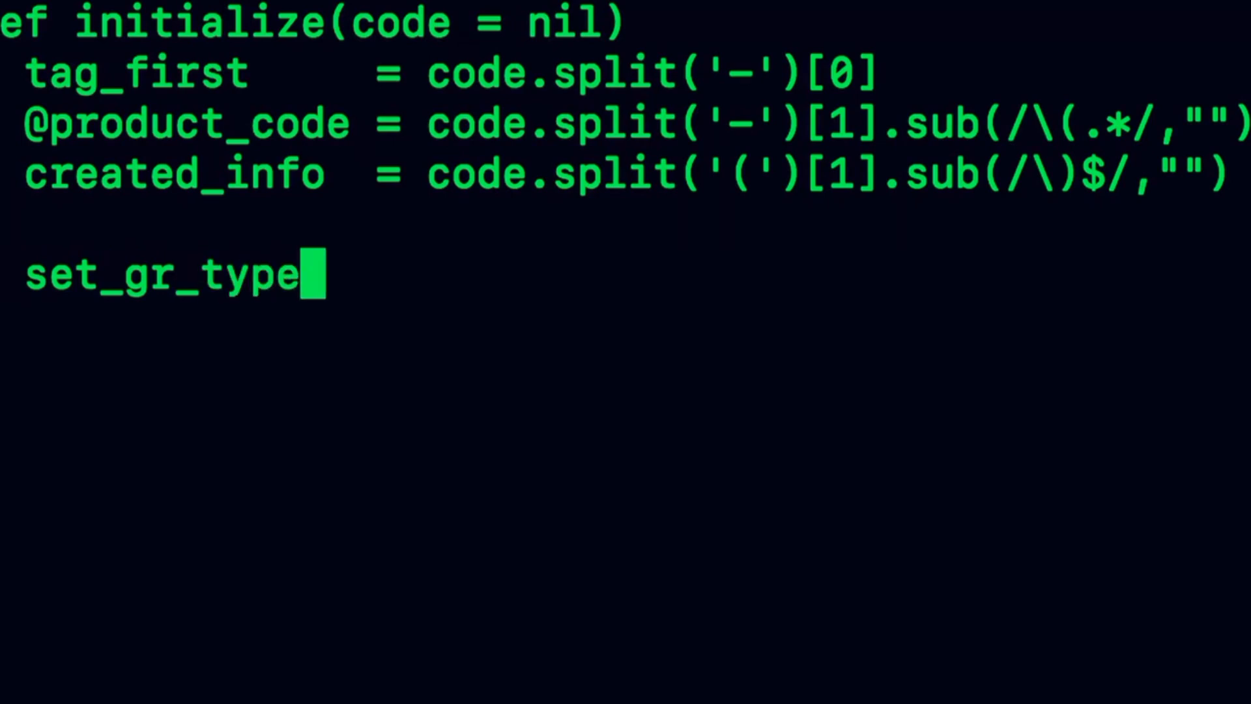
type("(tag_fi")
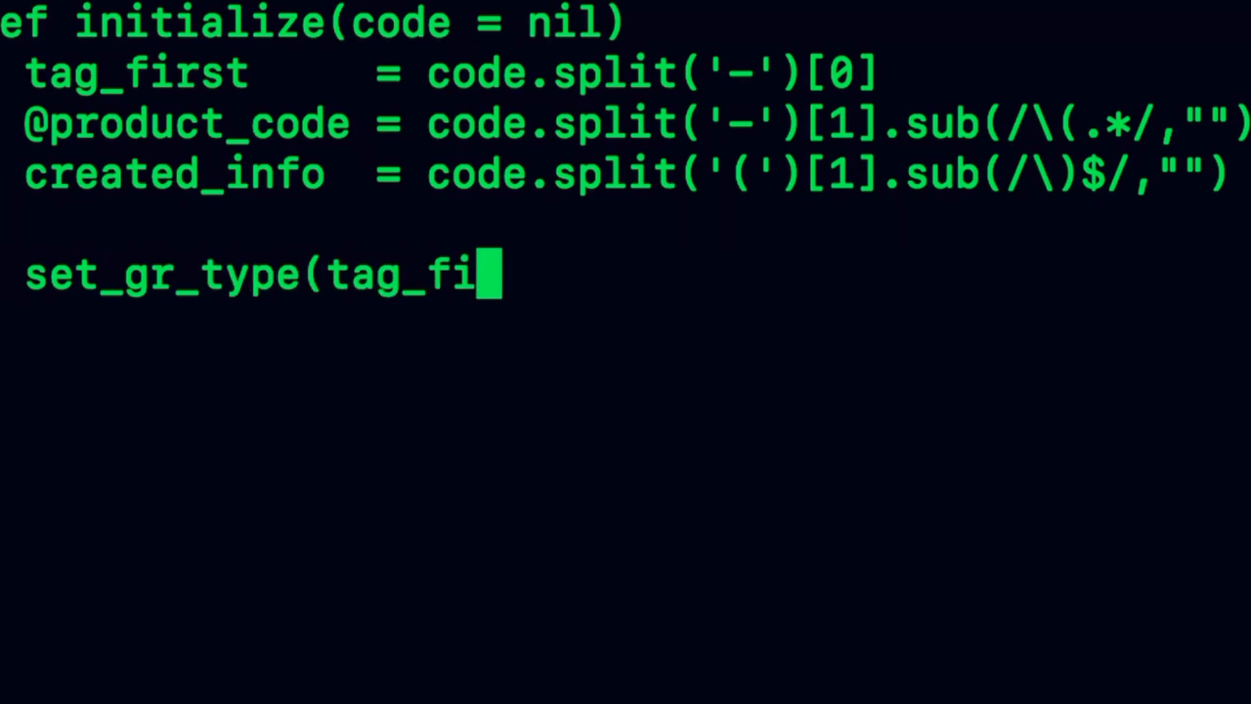
type("rst)")
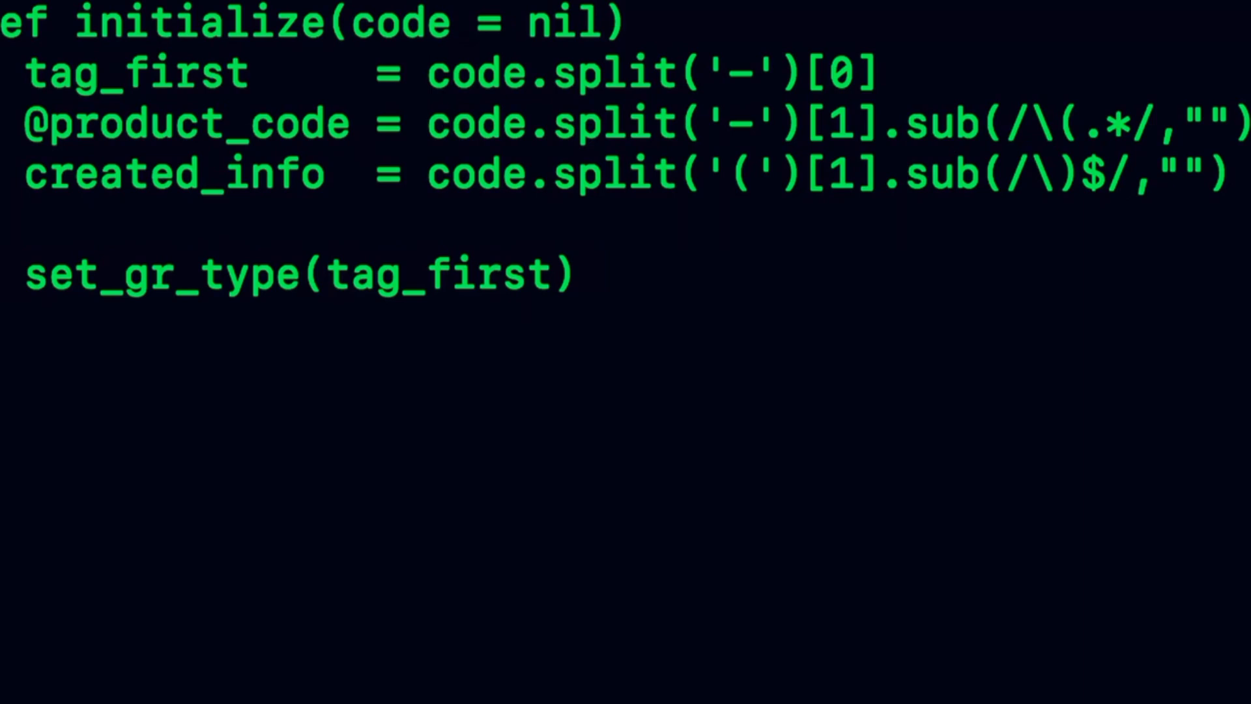
type("set_of_type")
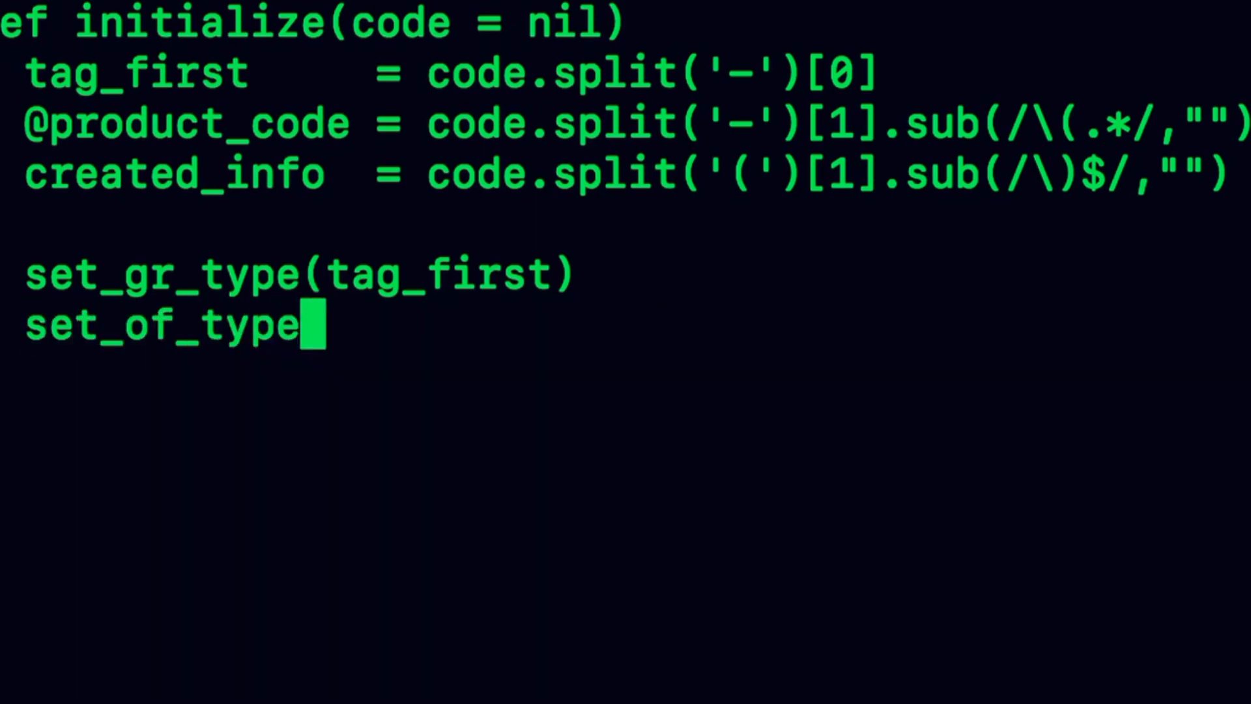
type("(tag")
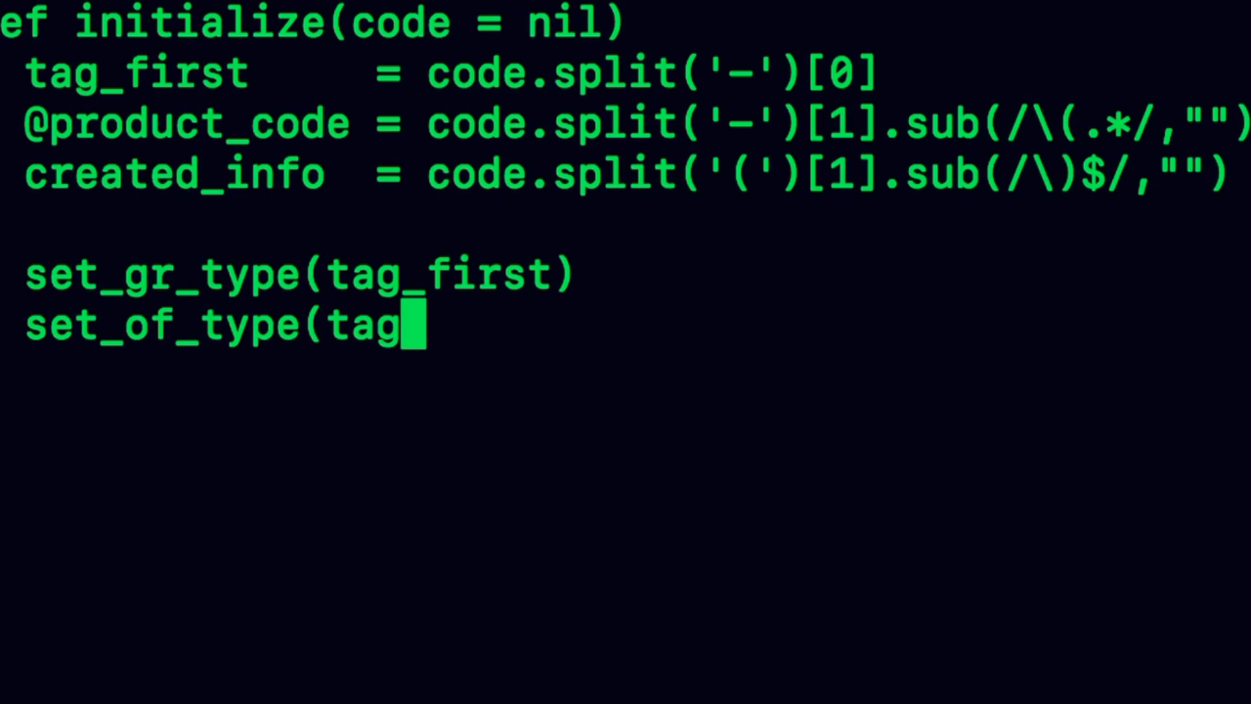
type("_first")
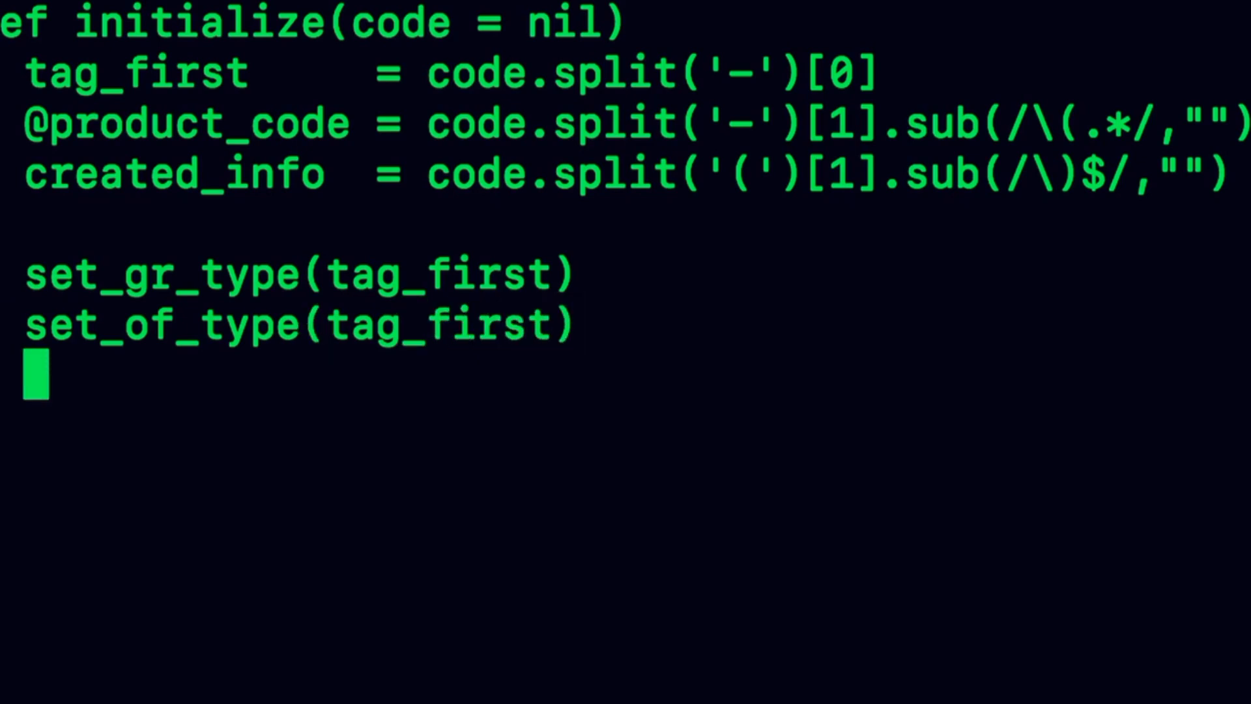
Add set_created_year(created_info) and set_season(created_info) calls.
type("set_c")
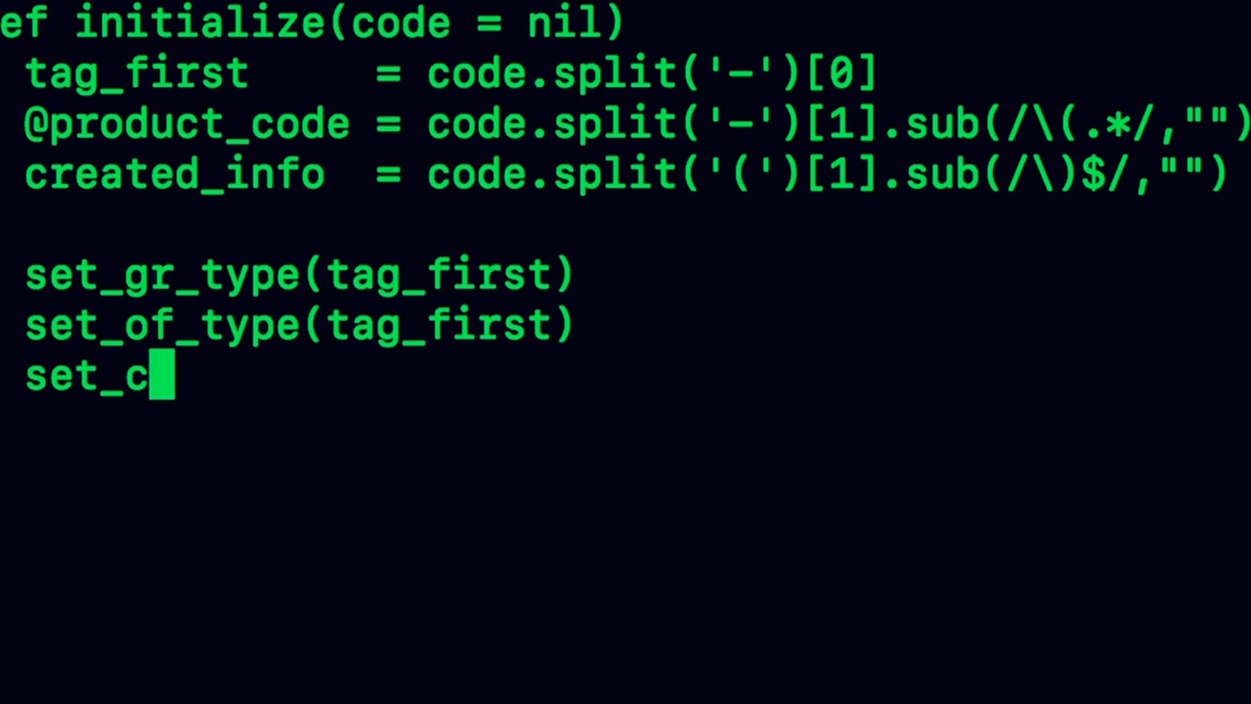
type("reated_")
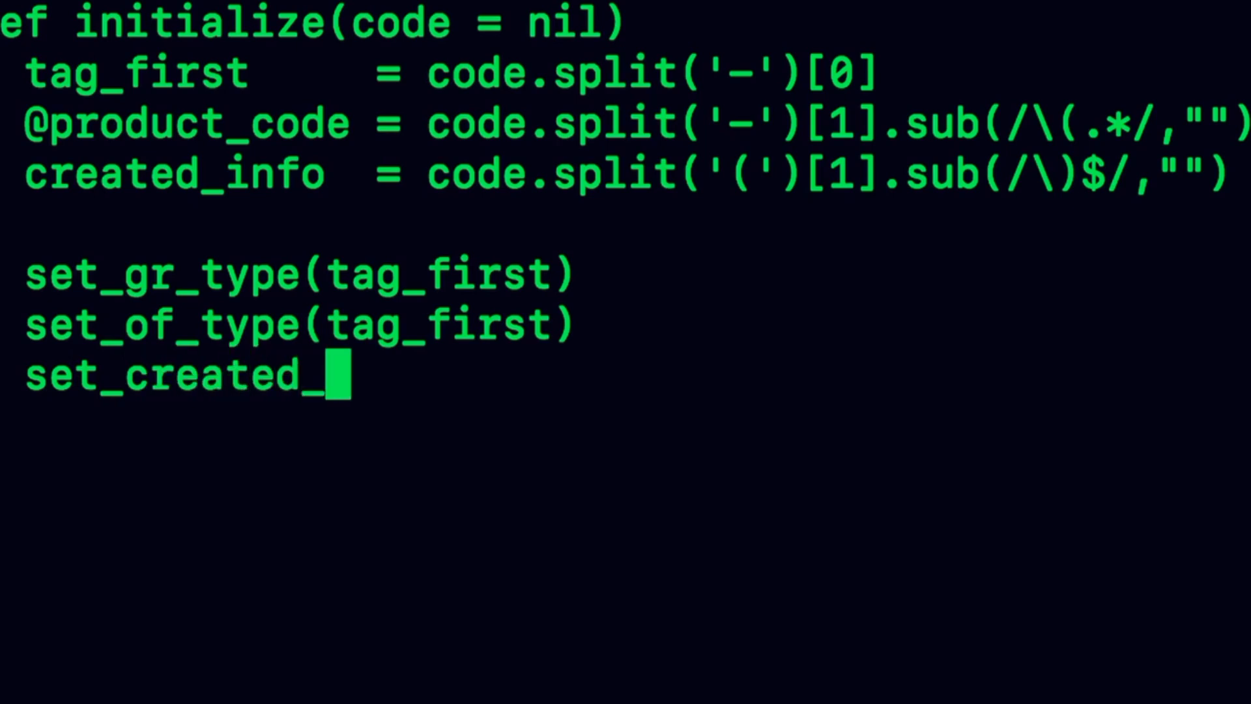
type("year(")
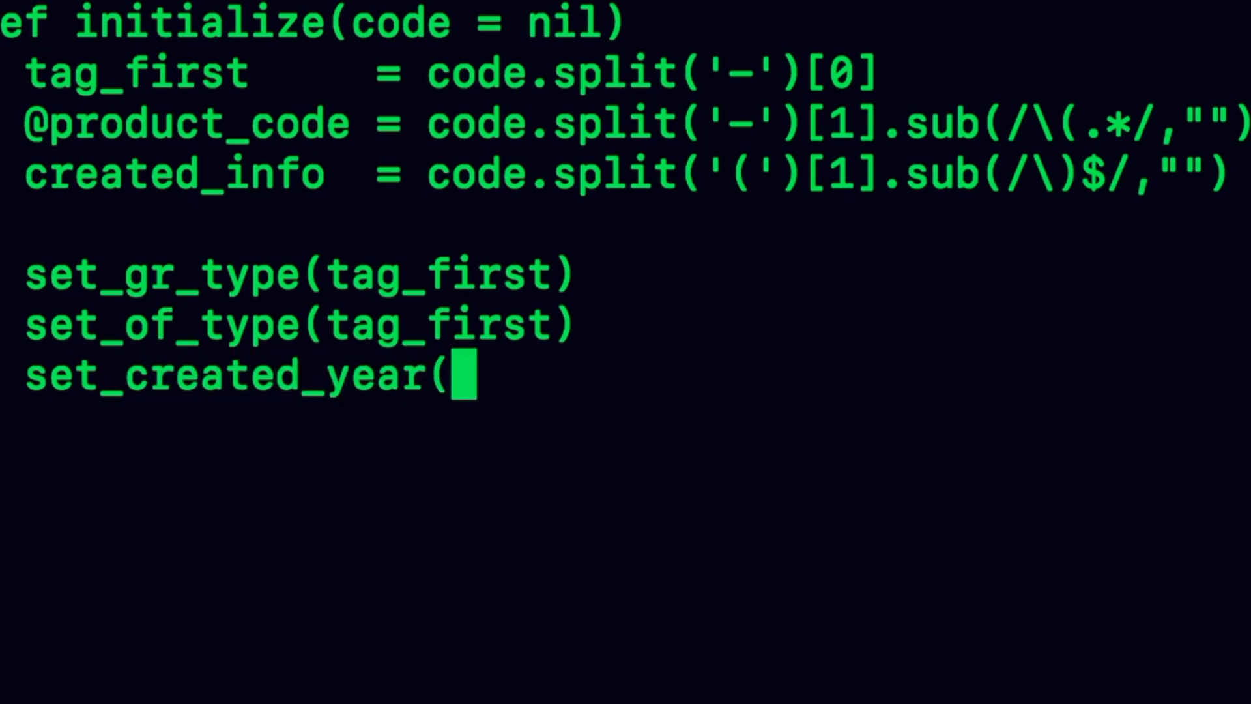
type("created_")
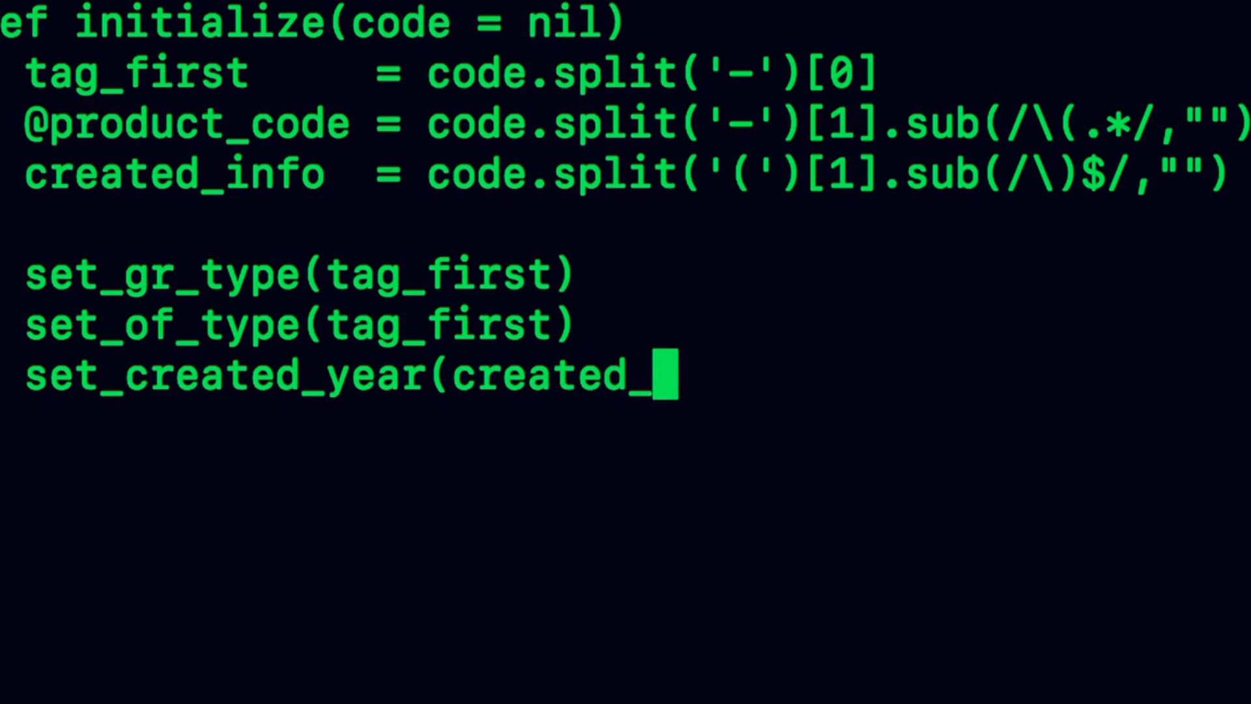
type("info)")
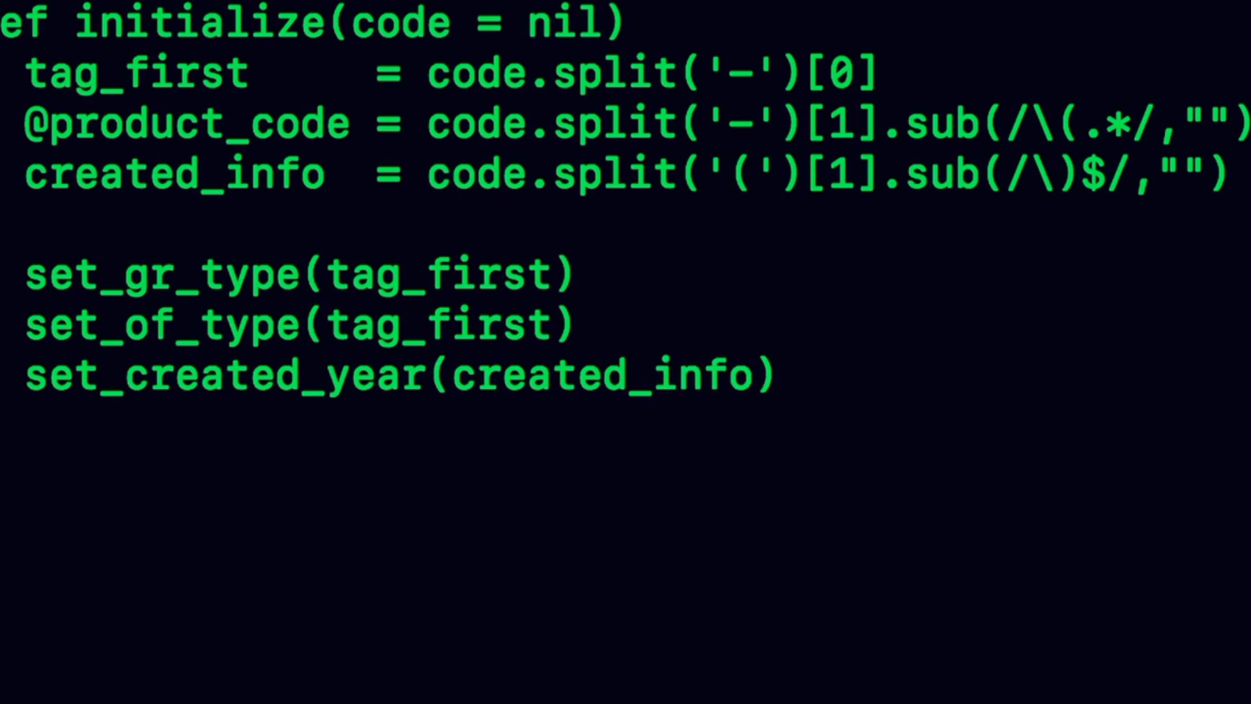
type("set")
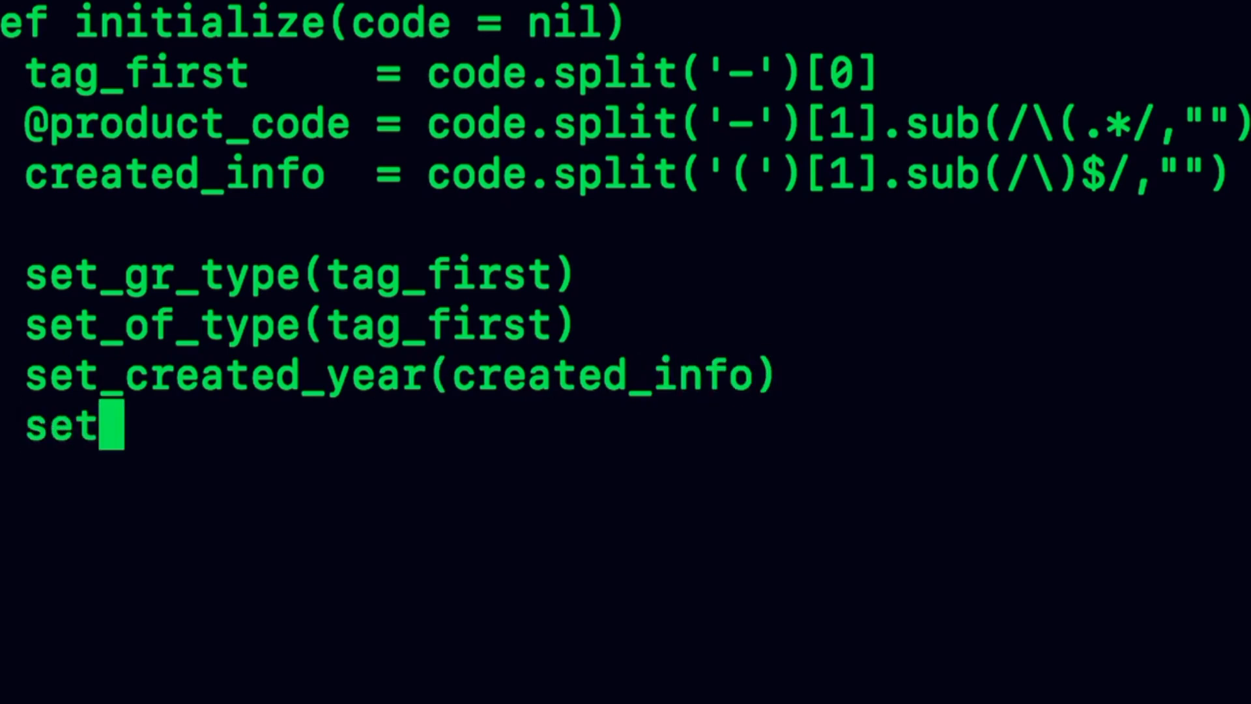
type("_seaso")
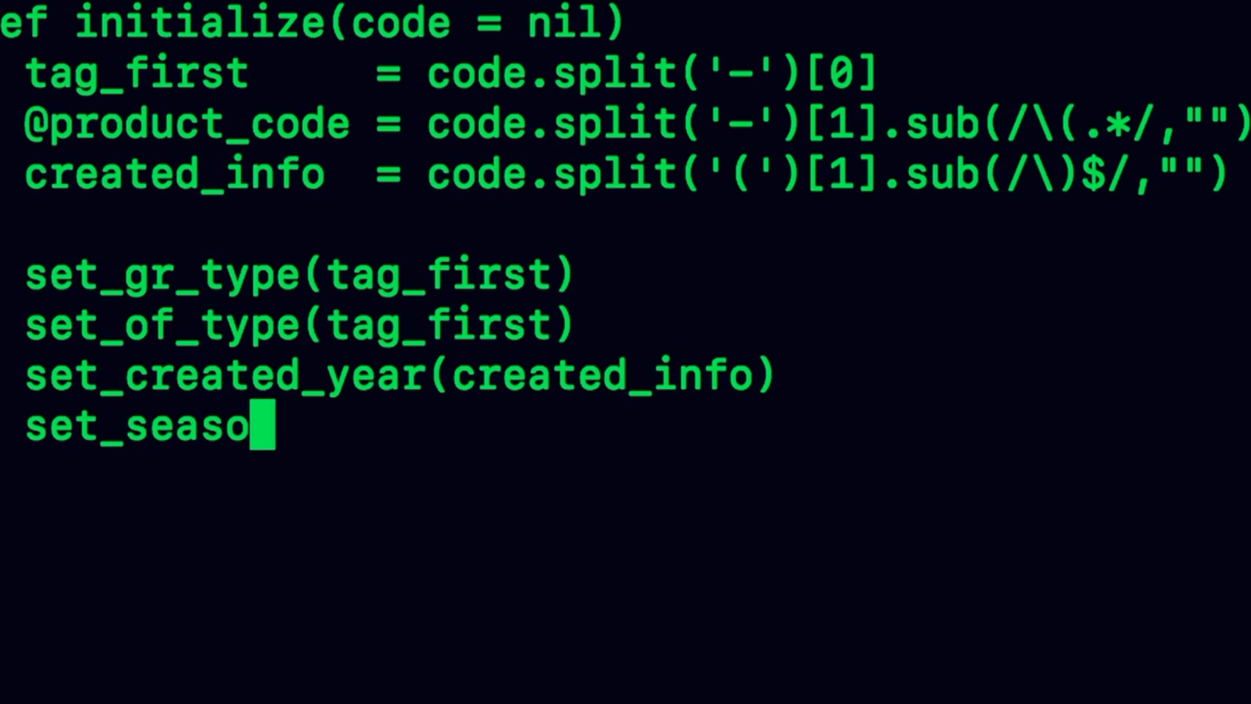
type("n(c")
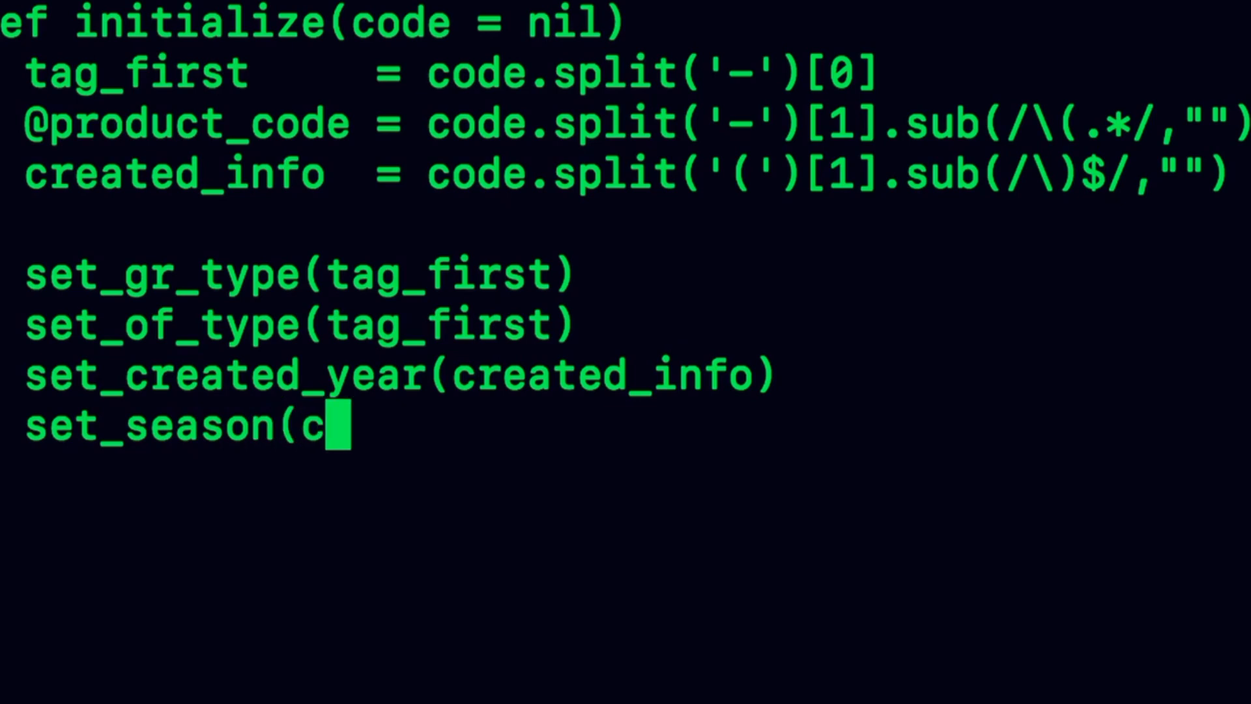
type("reated")
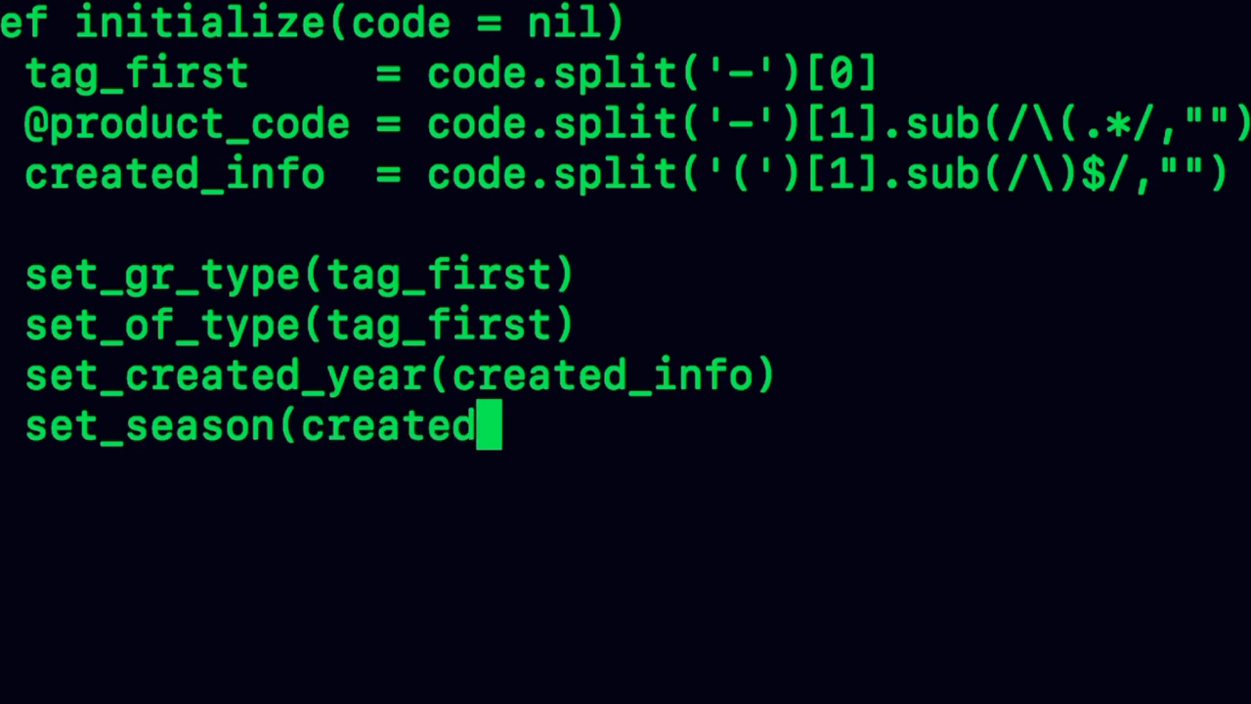
type("_info)")
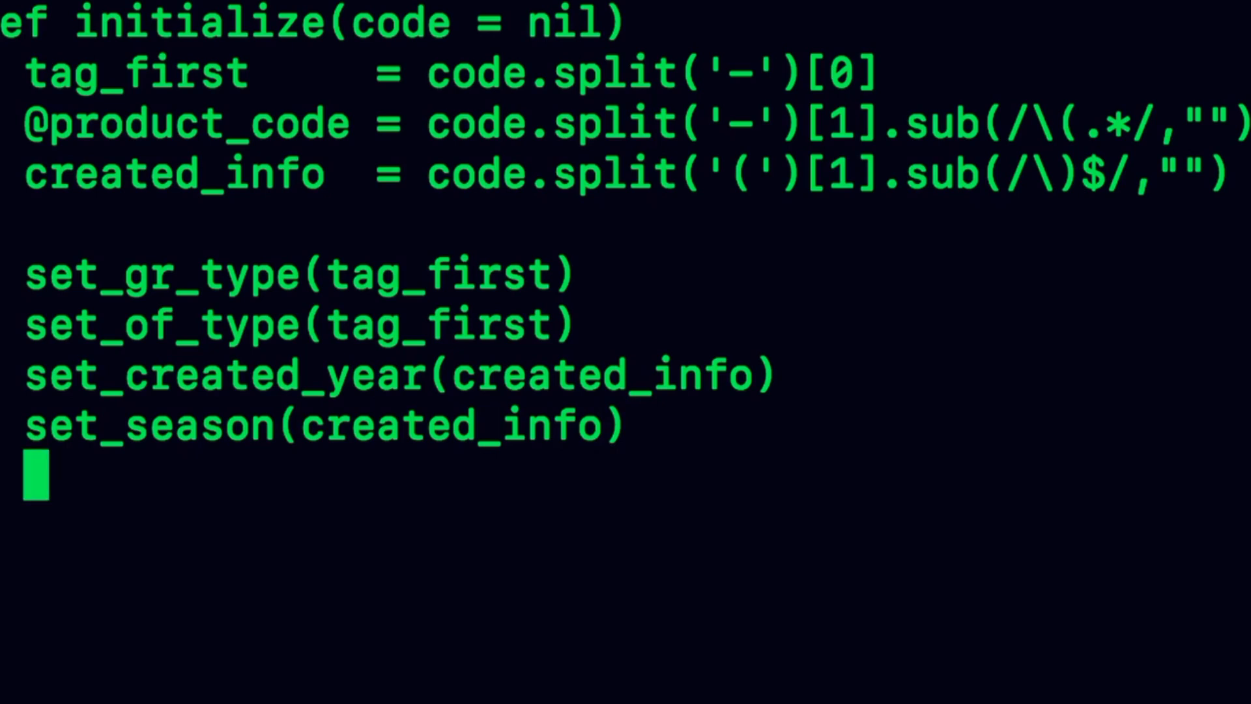
type("set_url")
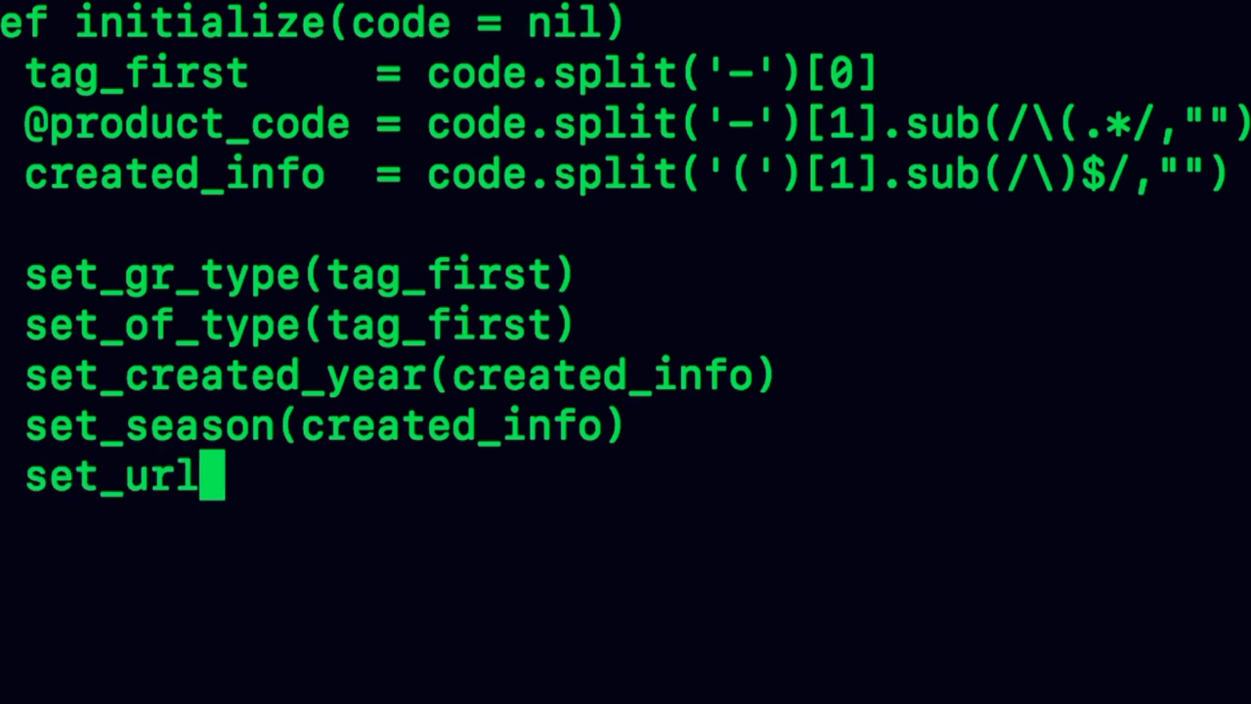
type("(@p")
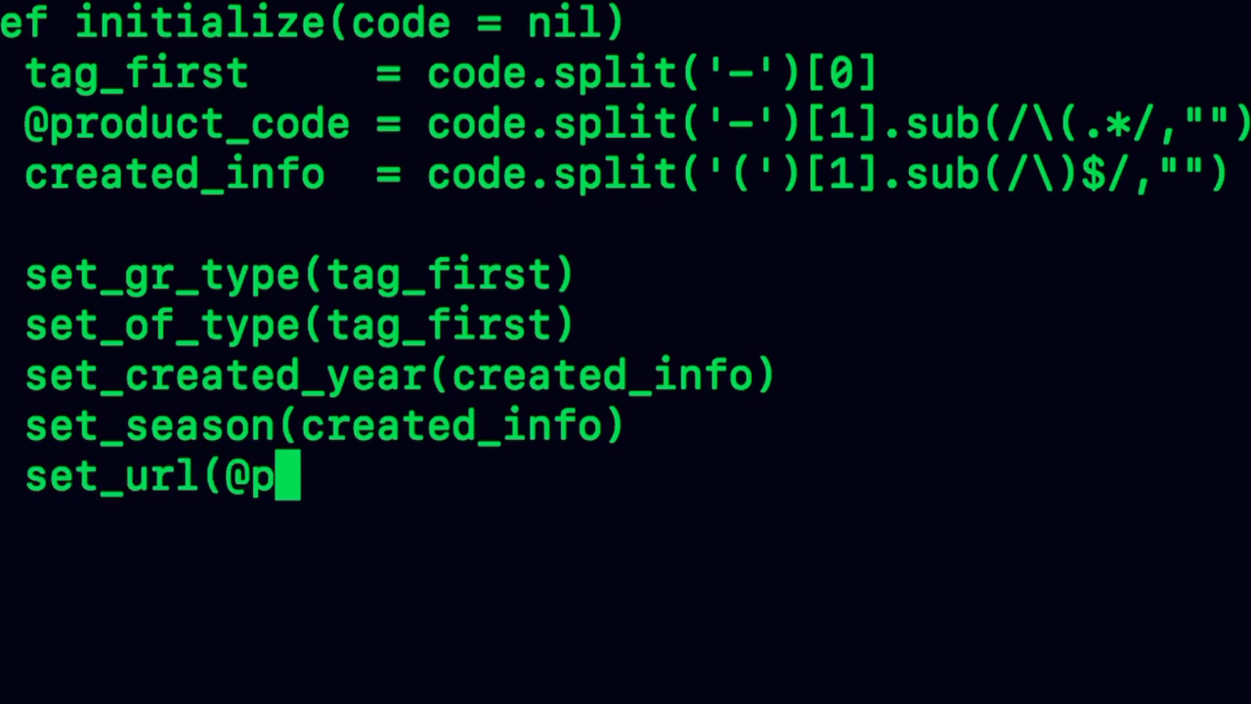
type("roduct_")
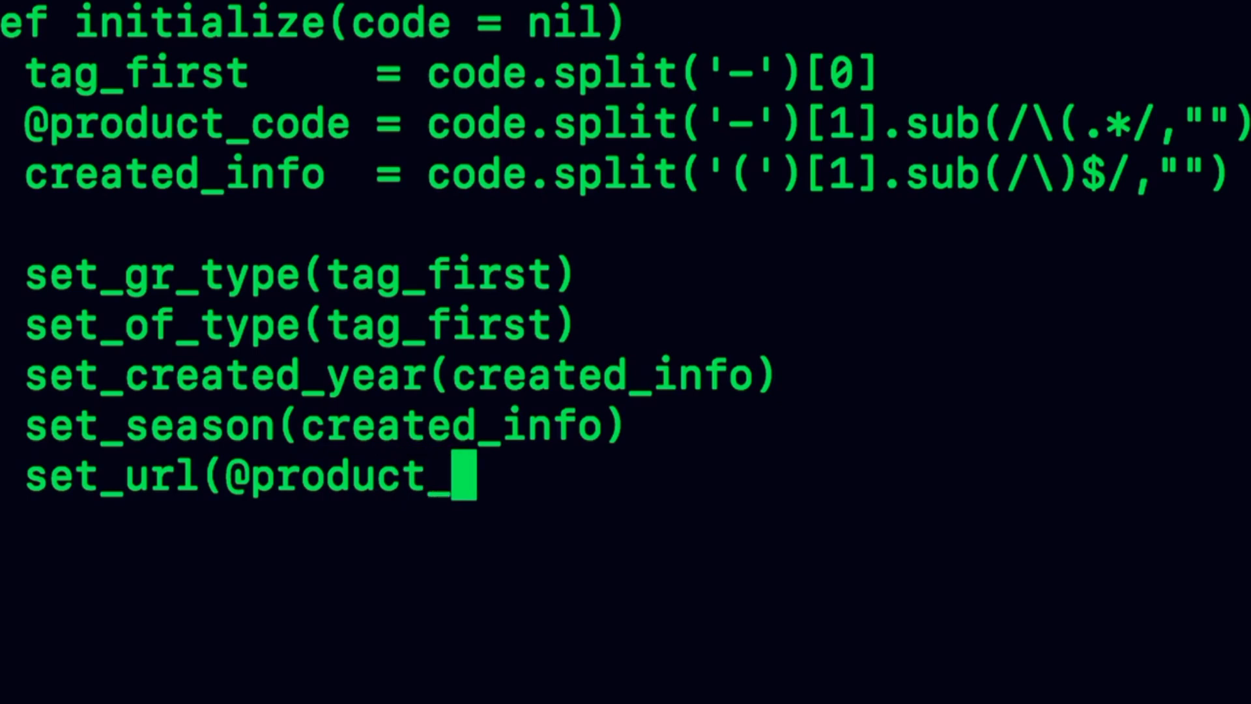